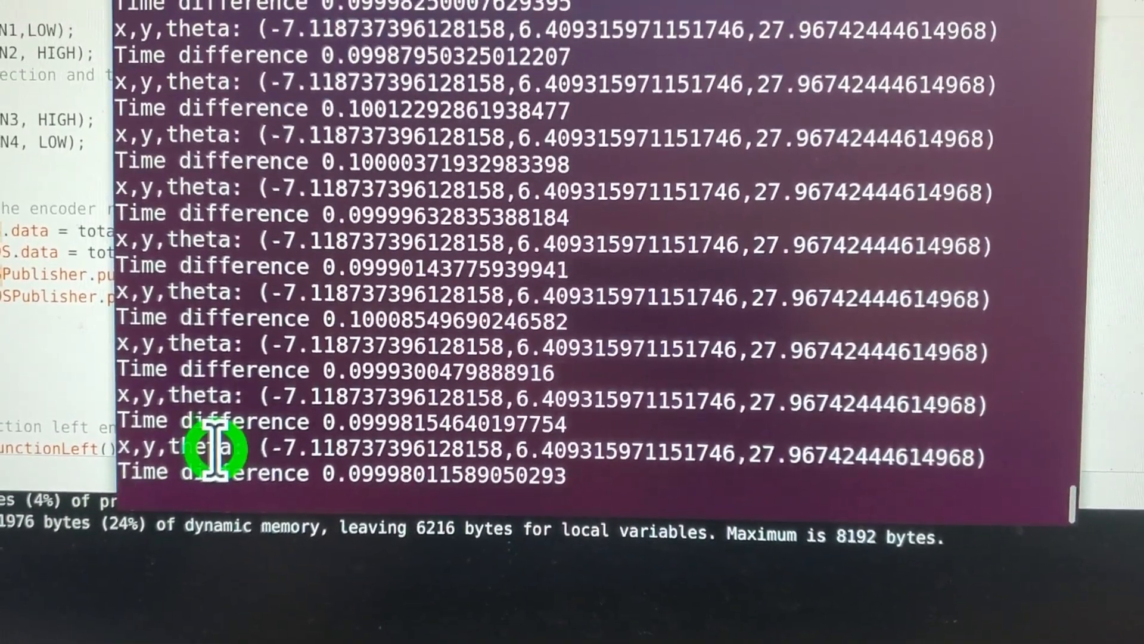
{"action": "scroll", "scroll_direction": "down", "scroll_amount": 3}
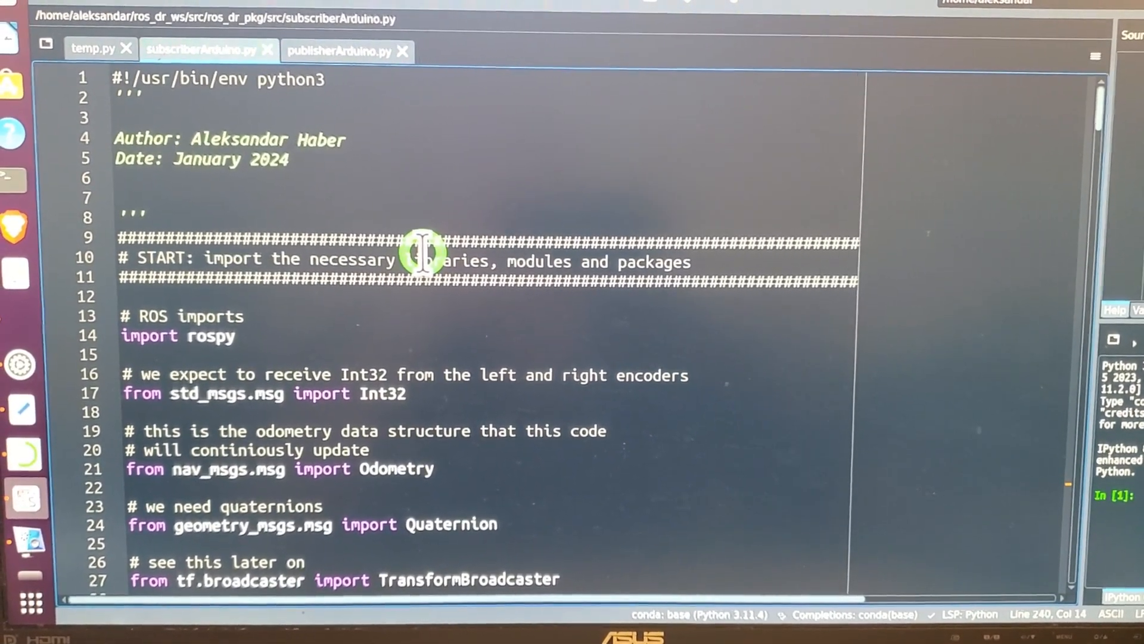
{"action": "scroll", "scroll_direction": "down", "scroll_amount": 3}
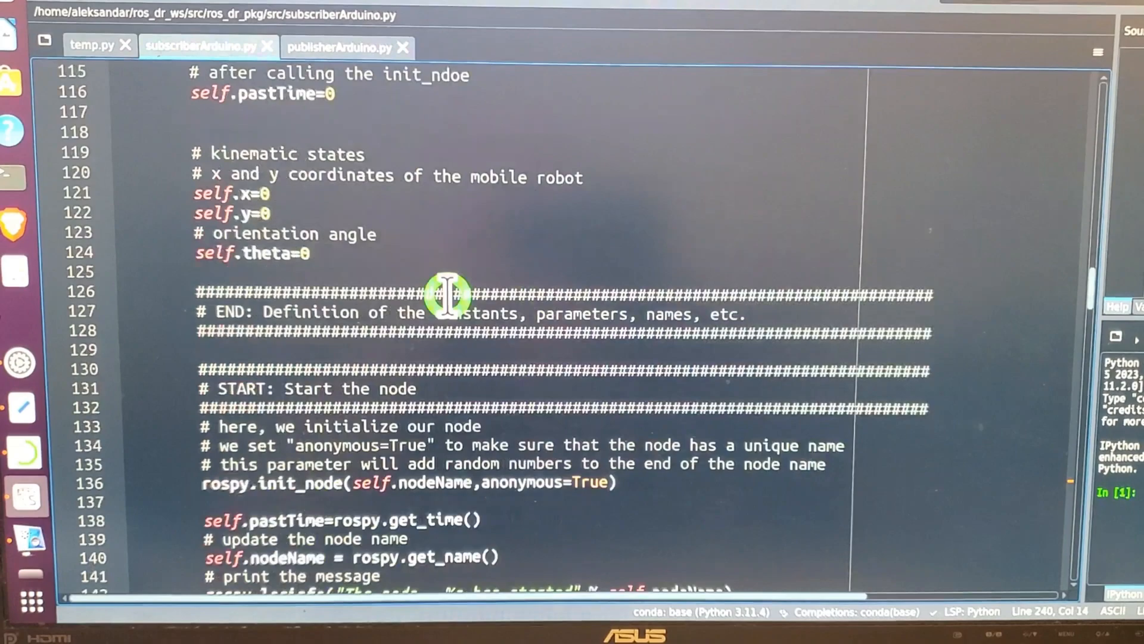
{"action": "scroll", "scroll_direction": "down", "scroll_amount": 3}
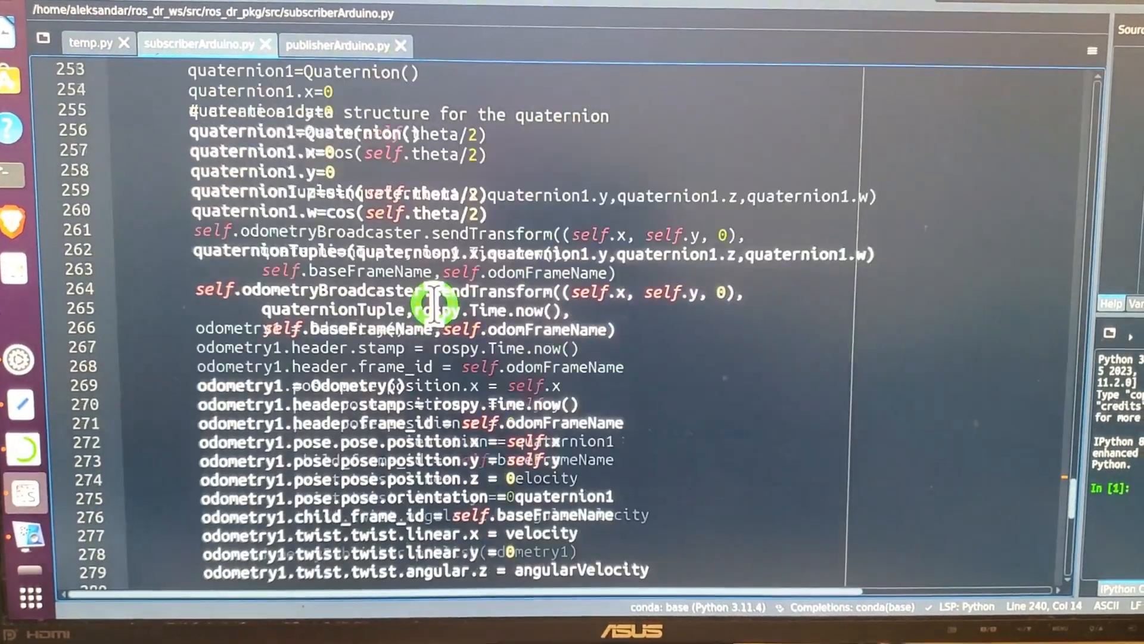